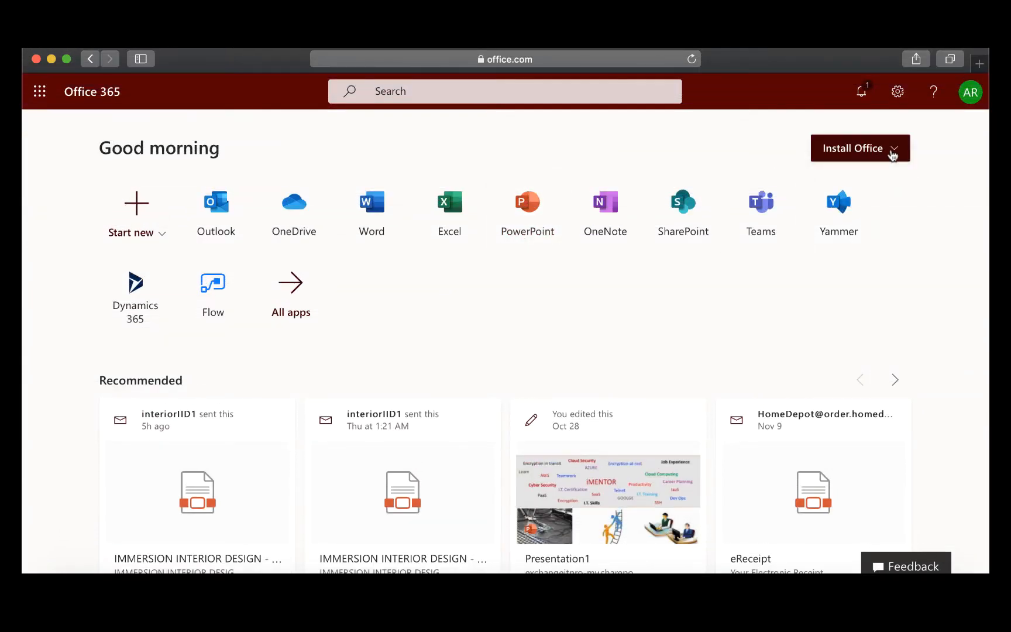
# Choose the Office 365 apps install option and allow office.com to download the installer
pyautogui.click(860, 148)
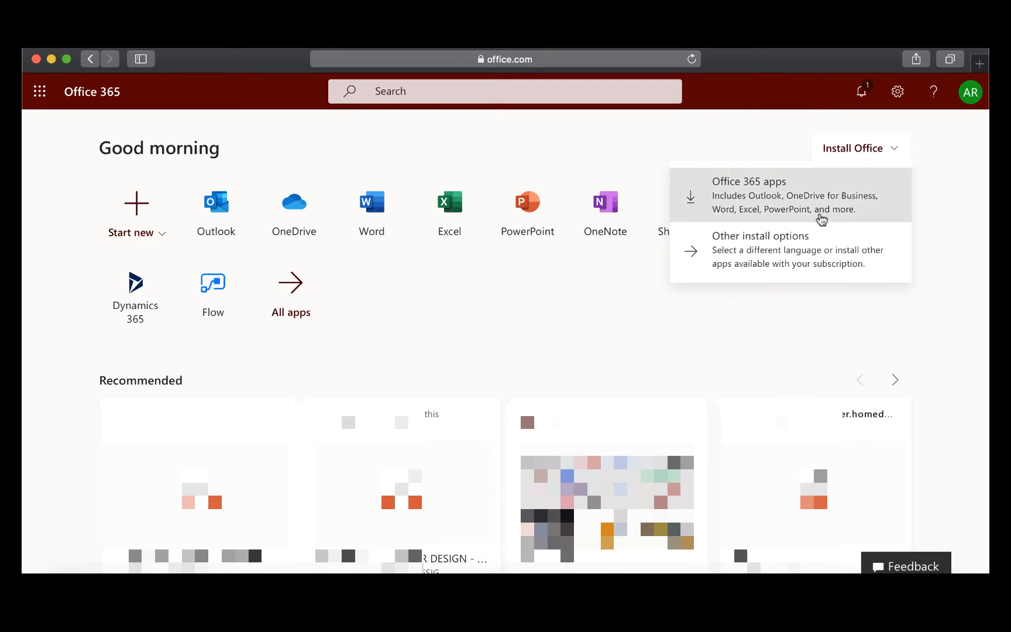
pyautogui.moveTo(798, 200)
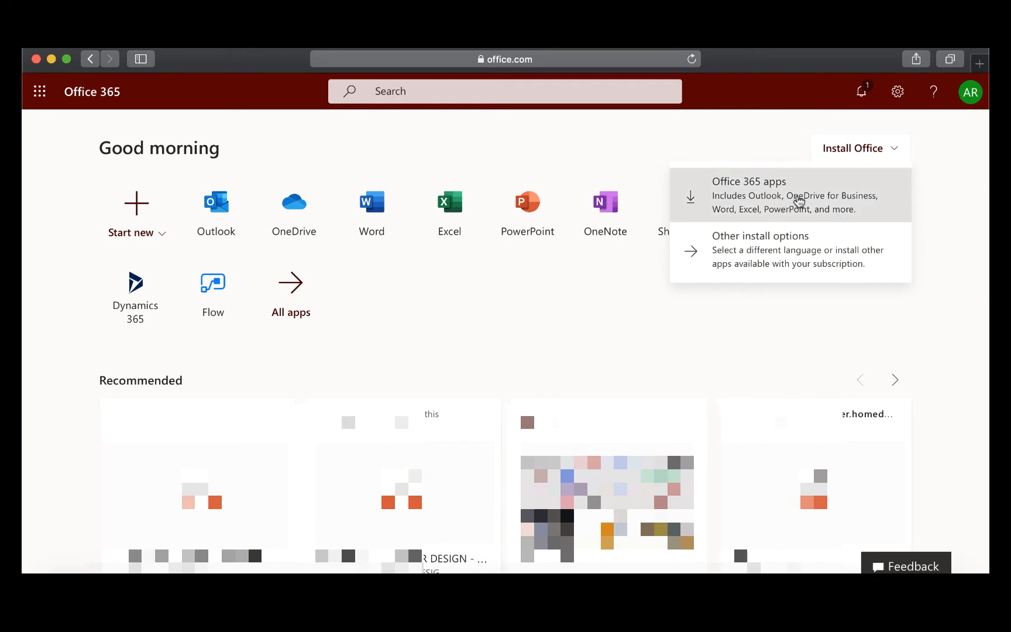
pyautogui.click(749, 181)
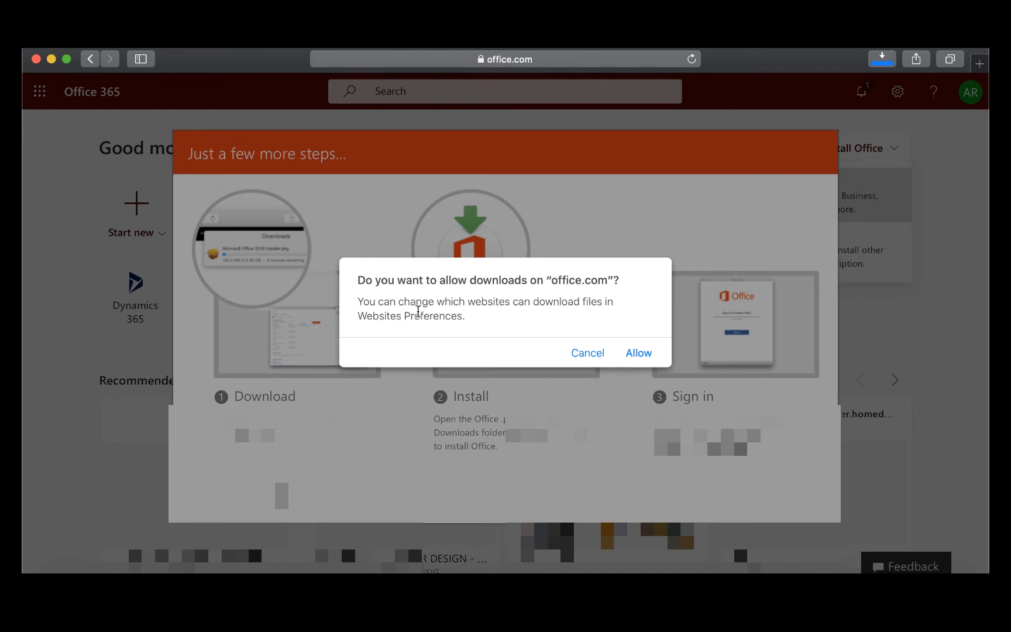
pyautogui.click(640, 352)
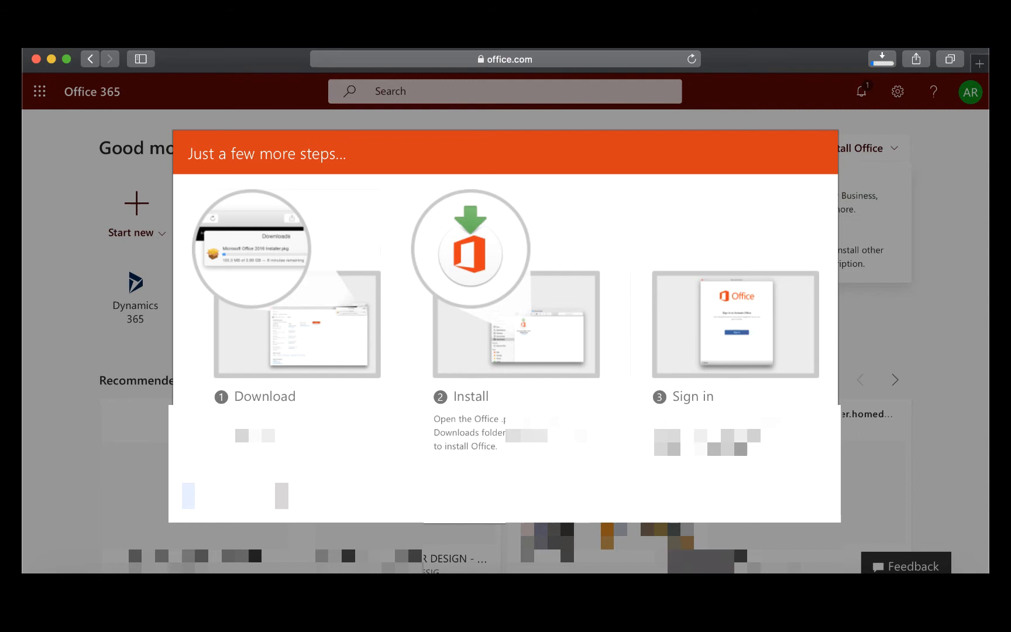
pyautogui.moveTo(632, 368)
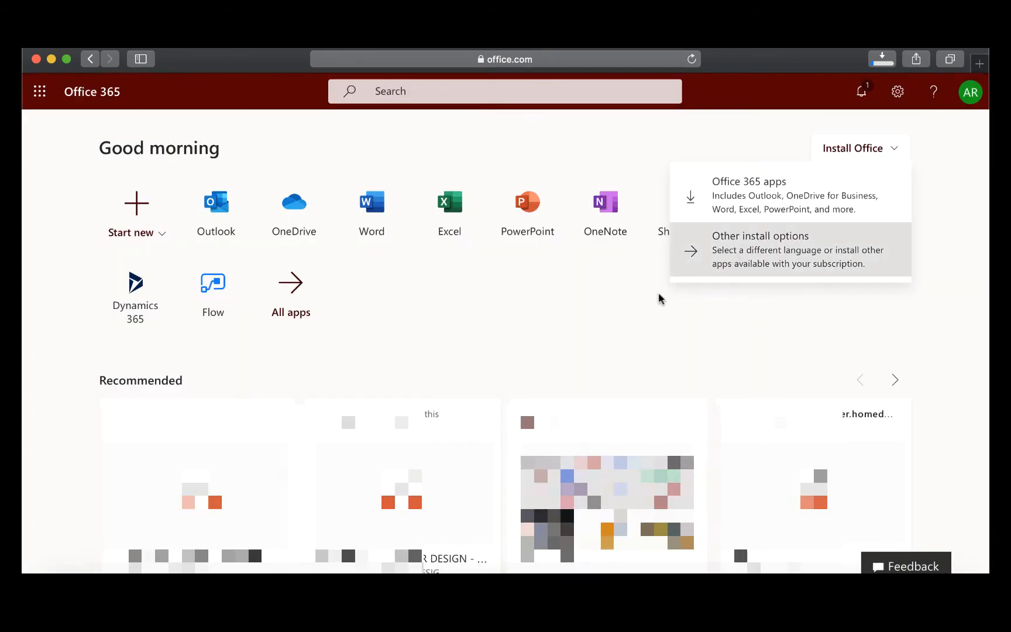
pyautogui.moveTo(941, 175)
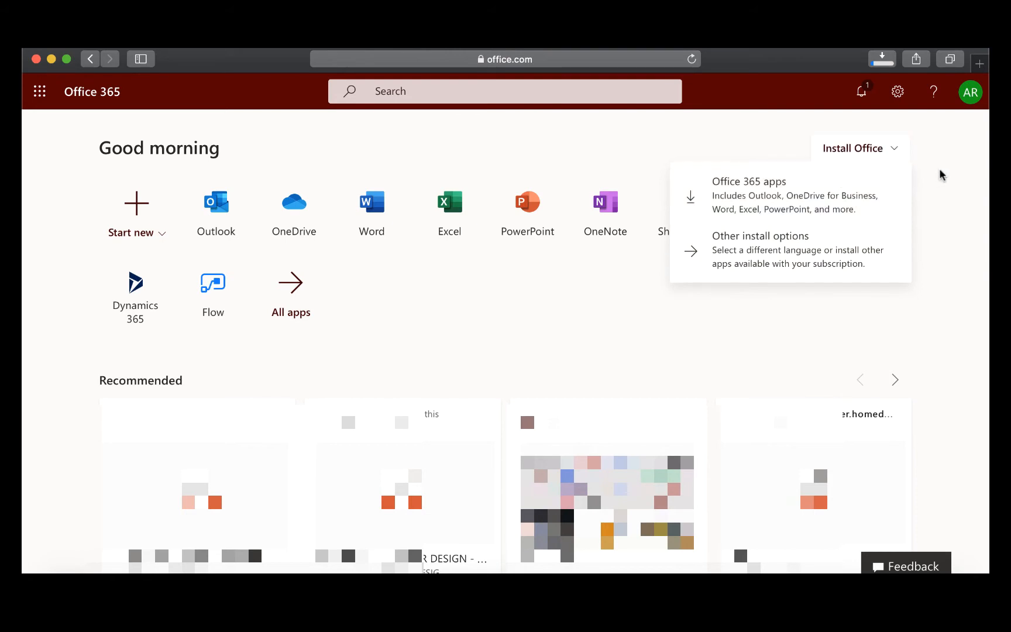
# Reach the My account page from the account avatar menu via settings
pyautogui.click(898, 92)
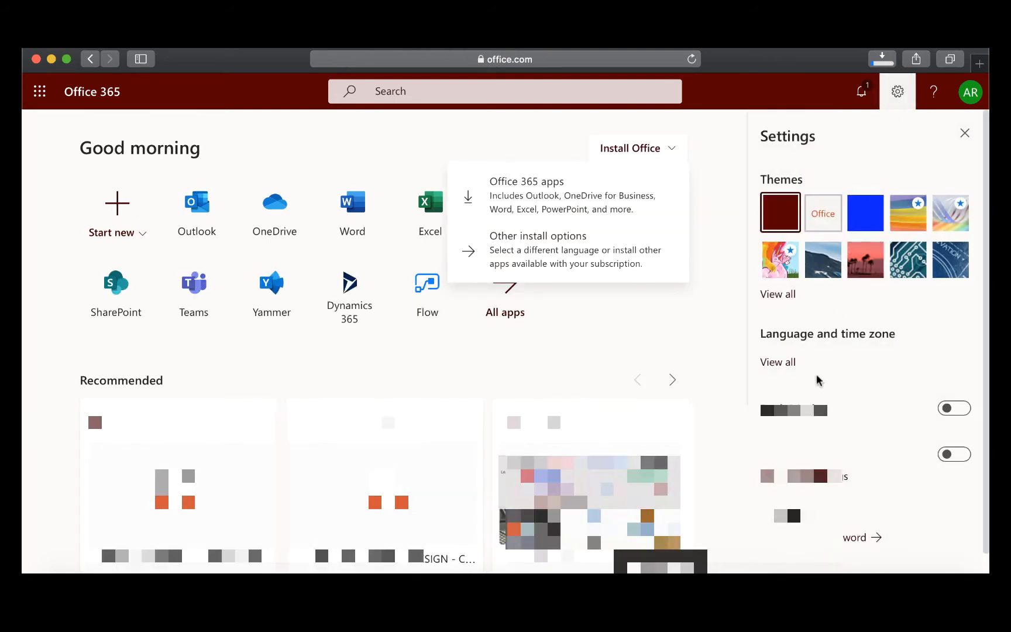
pyautogui.scroll(-3)
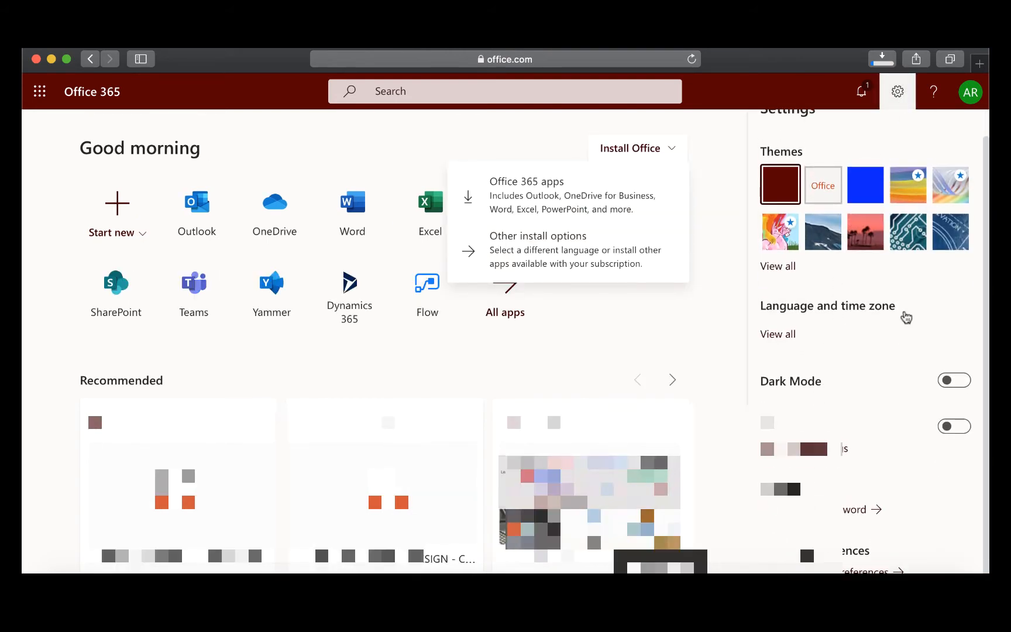
pyautogui.click(970, 91)
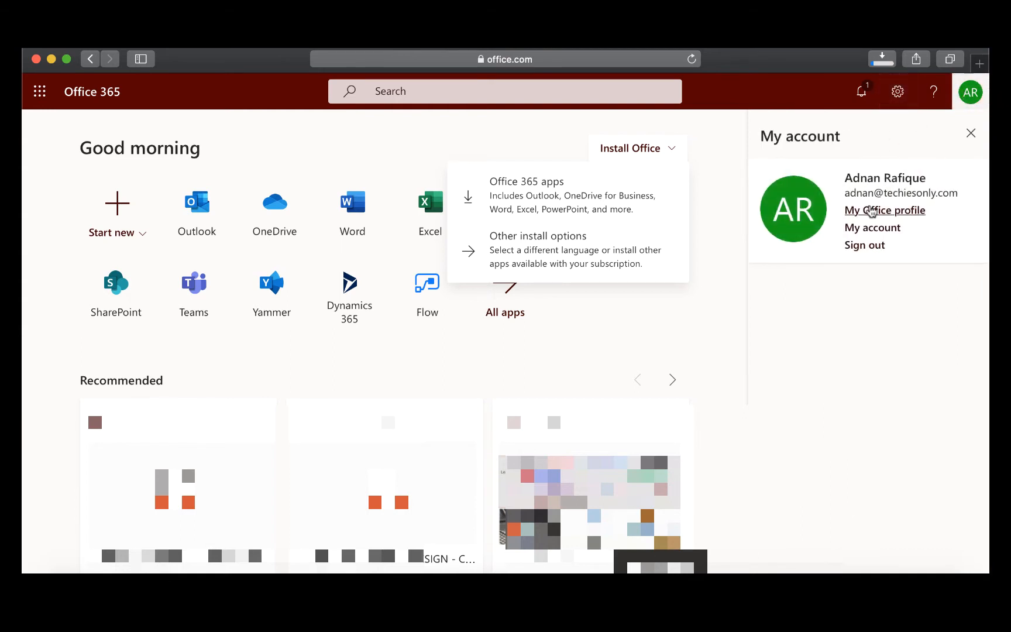
pyautogui.click(885, 210)
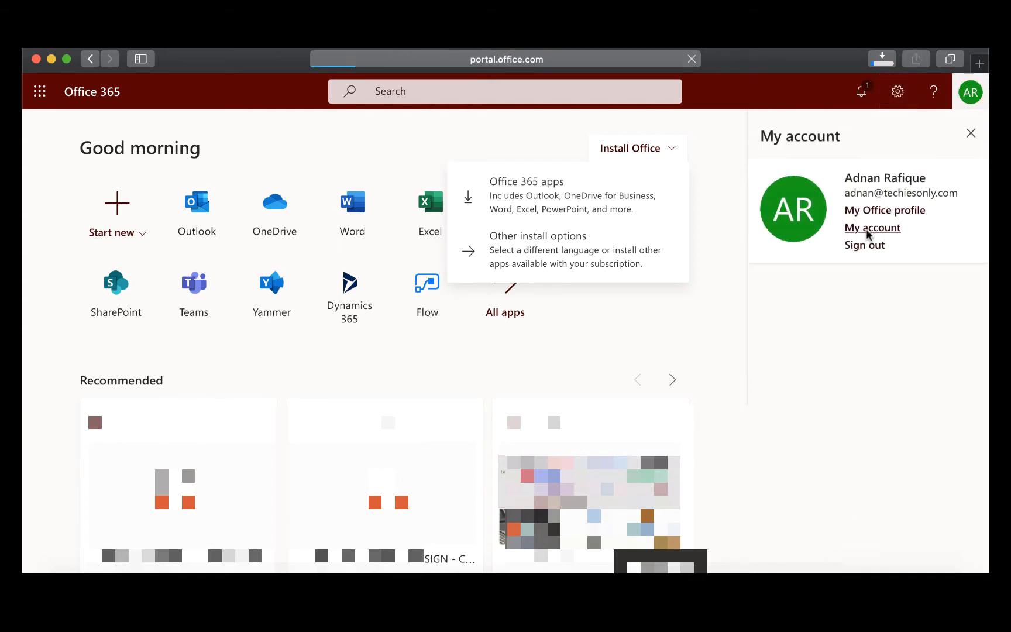
pyautogui.click(873, 228)
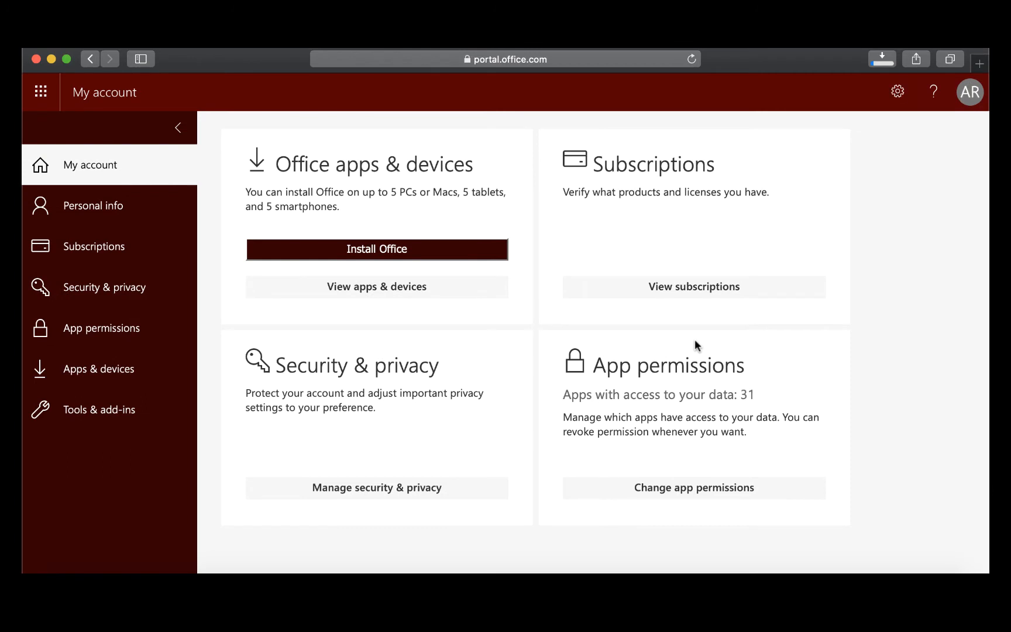
pyautogui.moveTo(694, 294)
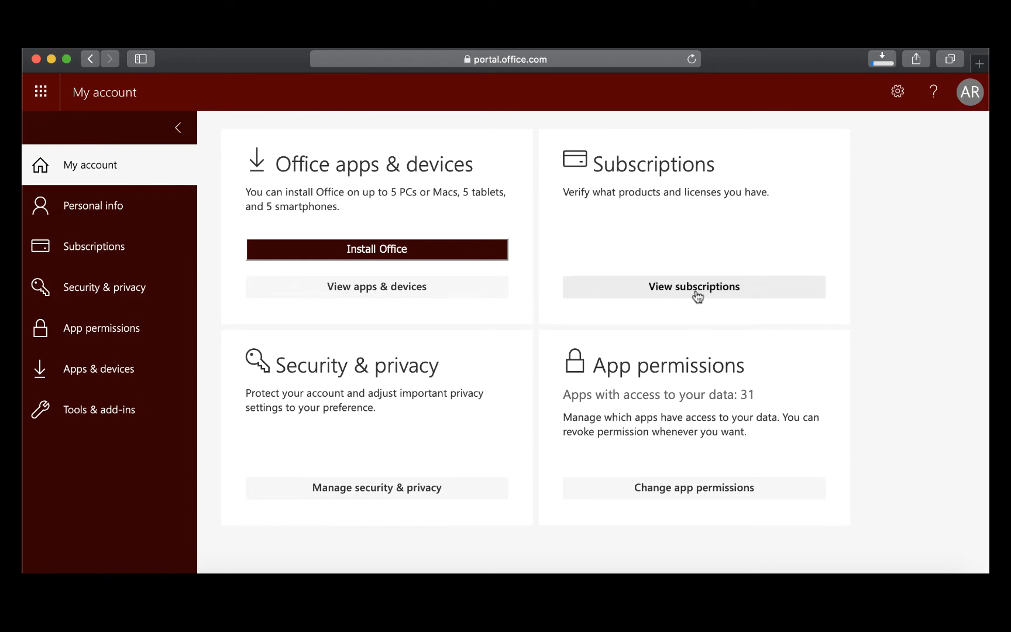
# Show Apps & devices with the DEVICES list expanded, revealing the MacBook Pro
pyautogui.click(99, 369)
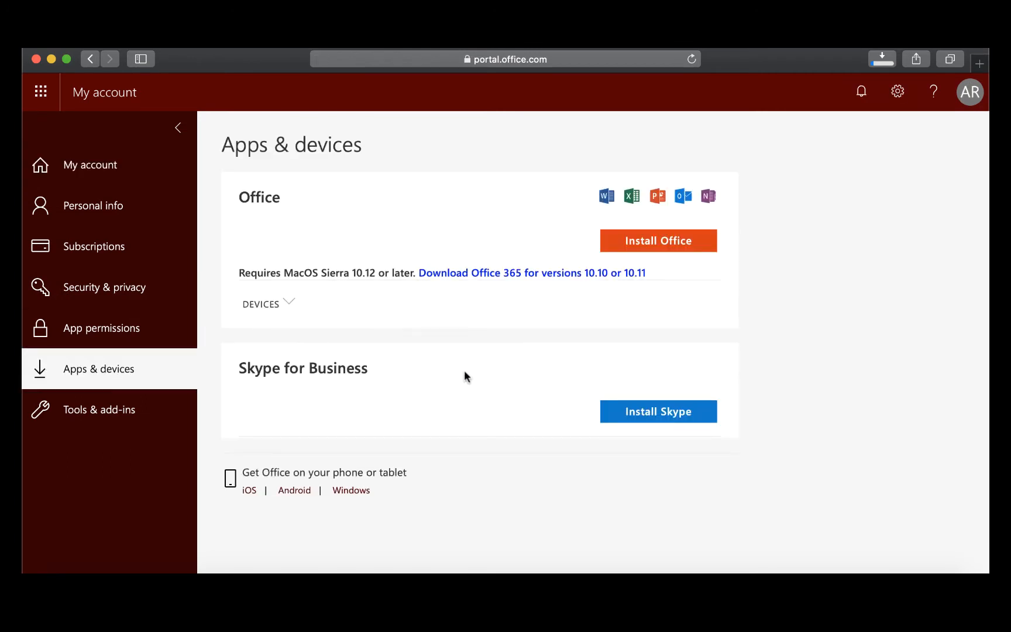
pyautogui.moveTo(381, 268)
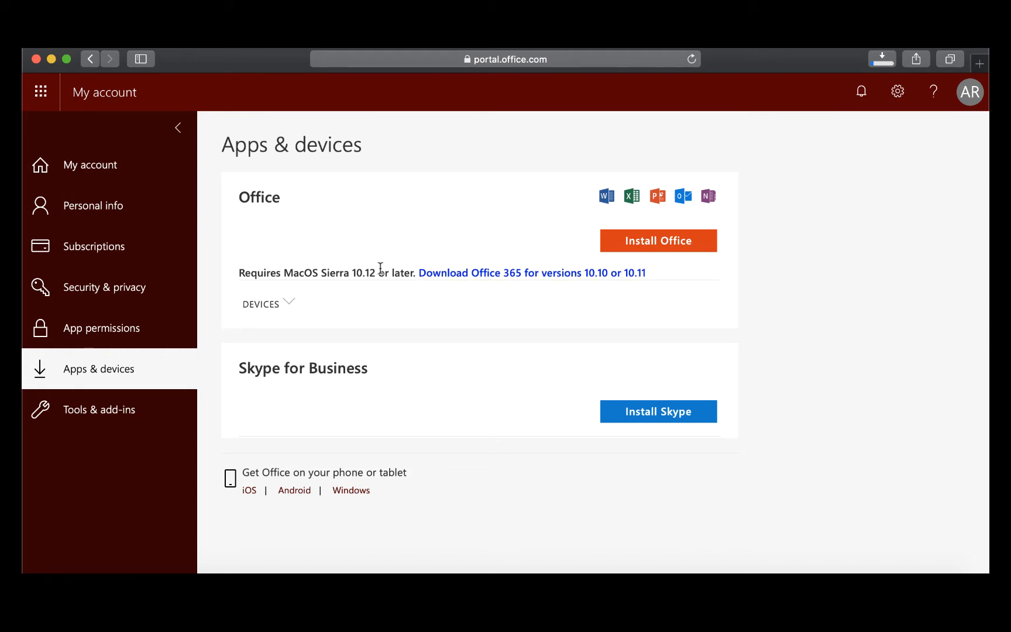
pyautogui.click(289, 302)
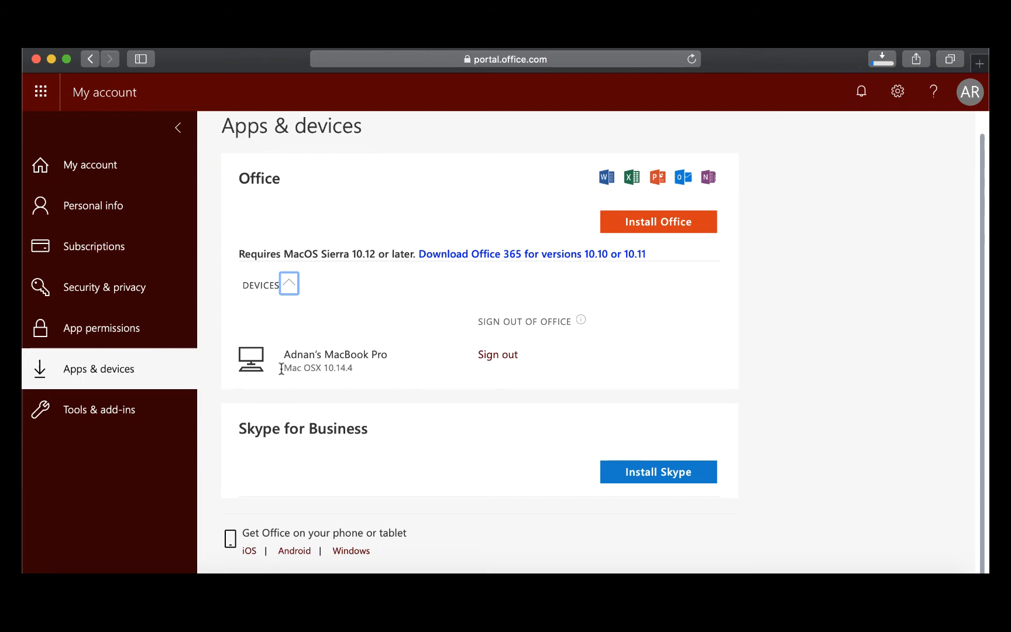
pyautogui.moveTo(492, 442)
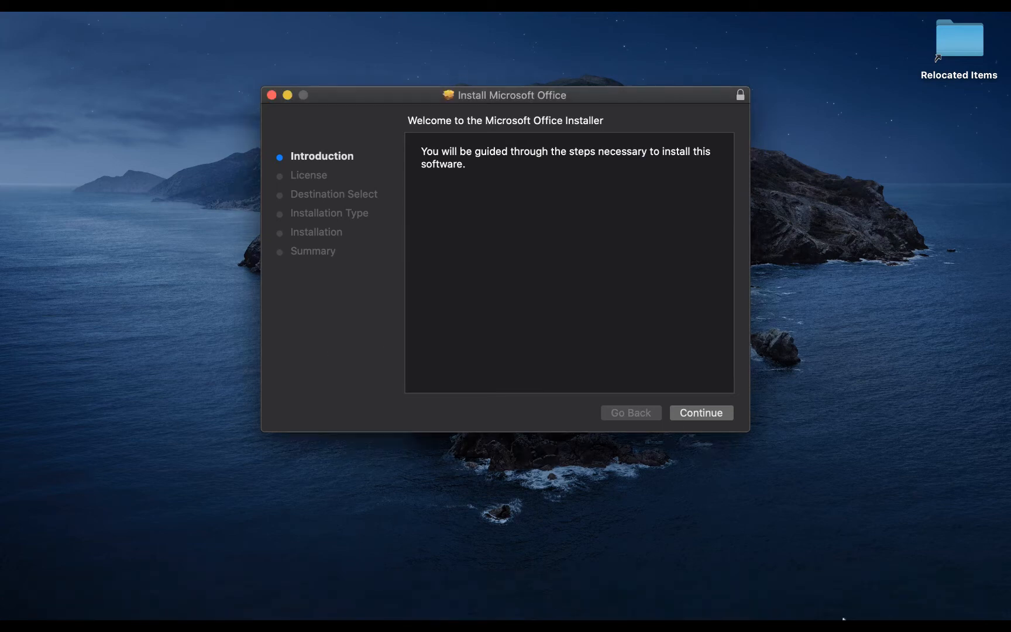
pyautogui.moveTo(599, 593)
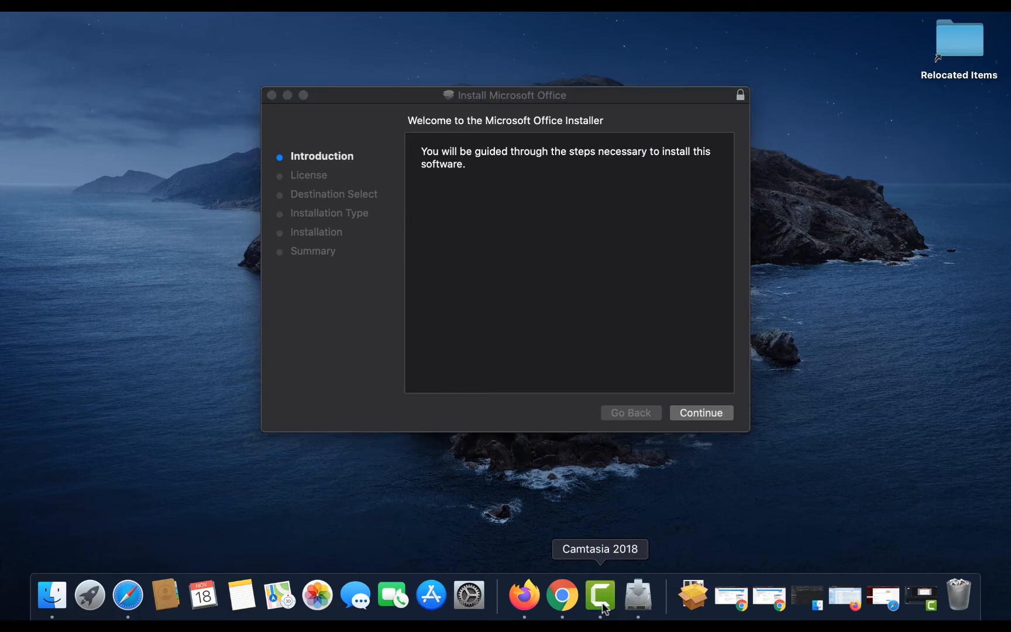
# Agree to the license and begin the standard 8.77 GB installation
pyautogui.click(700, 413)
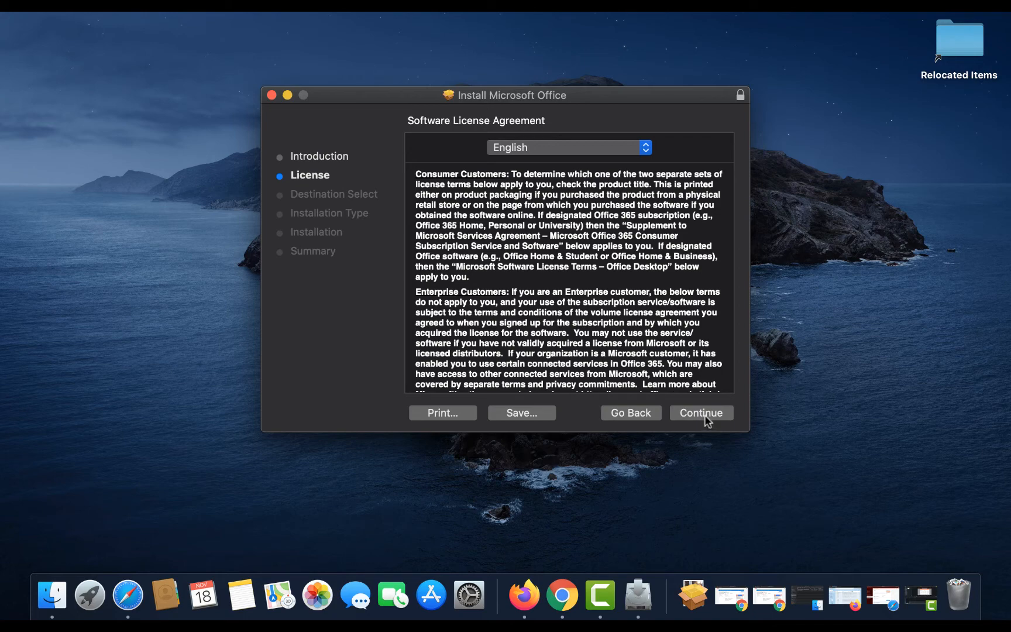
pyautogui.click(700, 414)
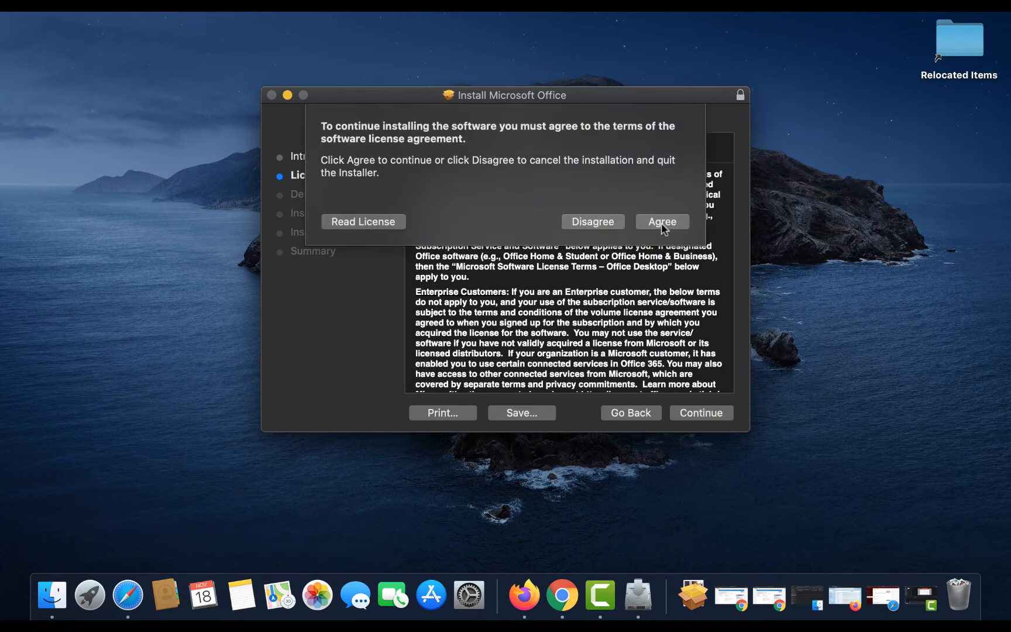
pyautogui.click(661, 221)
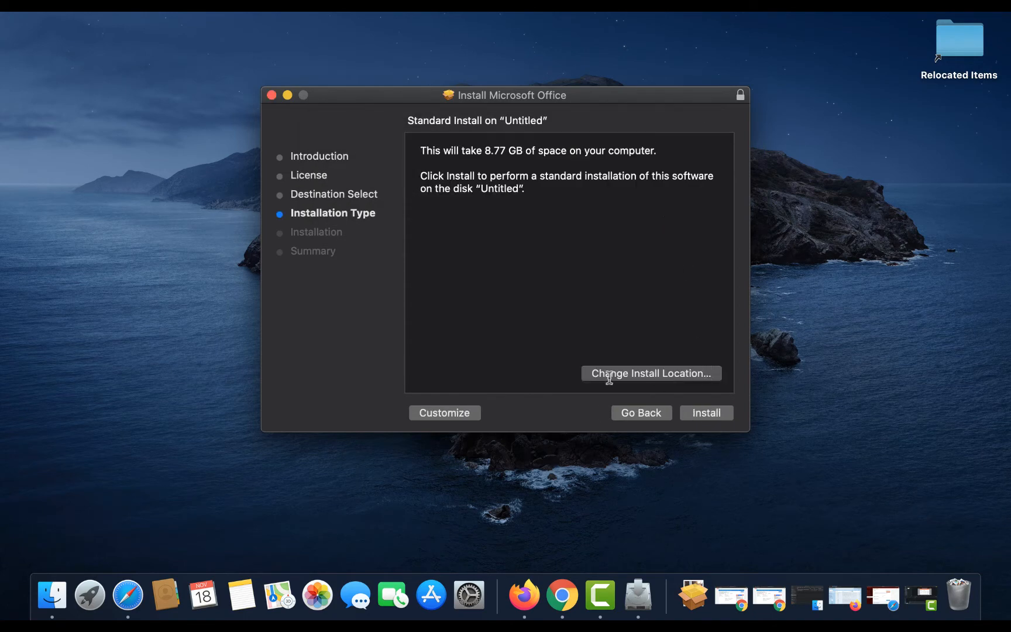
pyautogui.moveTo(455, 154)
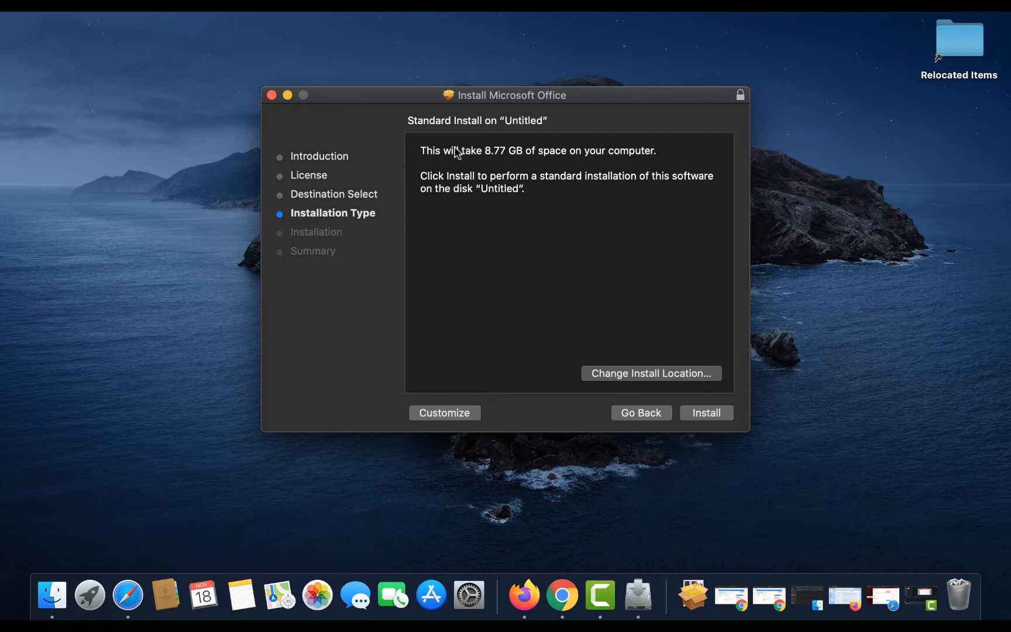
pyautogui.click(706, 414)
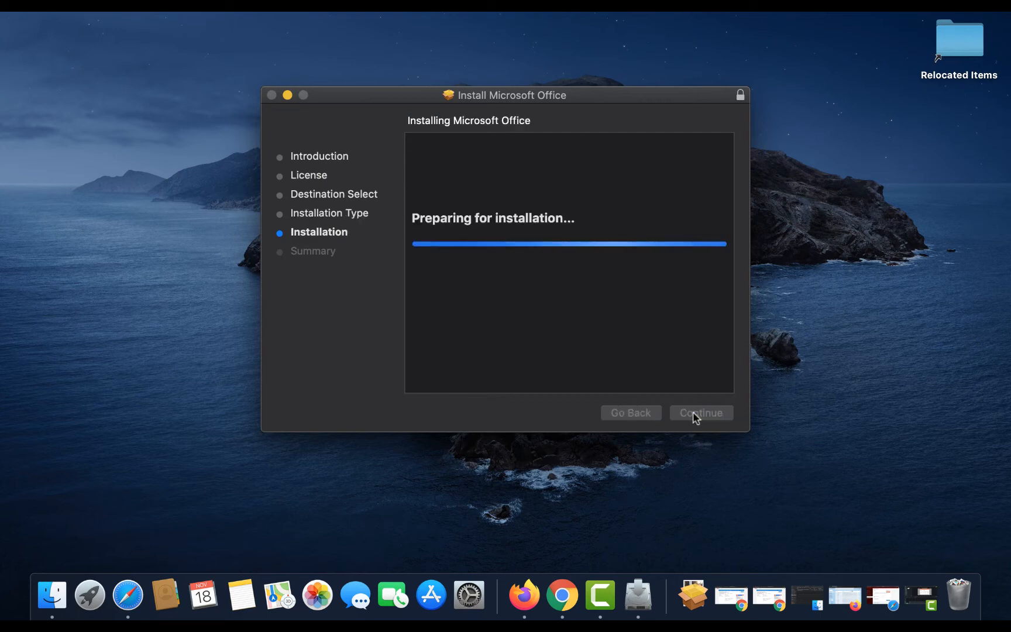
# Authorize the installation with the macOS admin password via Install Software
pyautogui.click(700, 414)
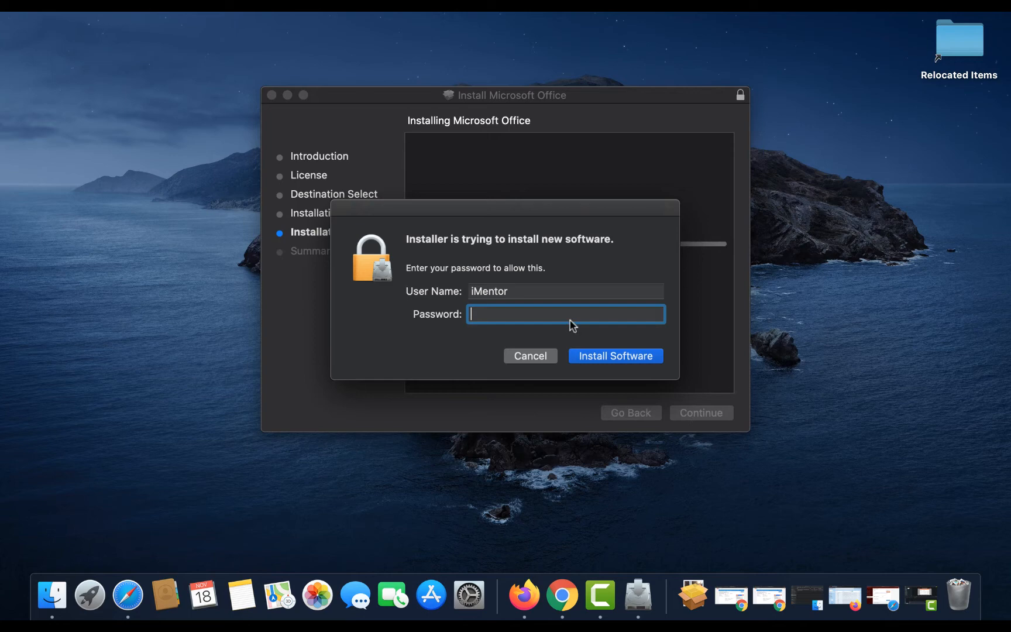
pyautogui.click(615, 356)
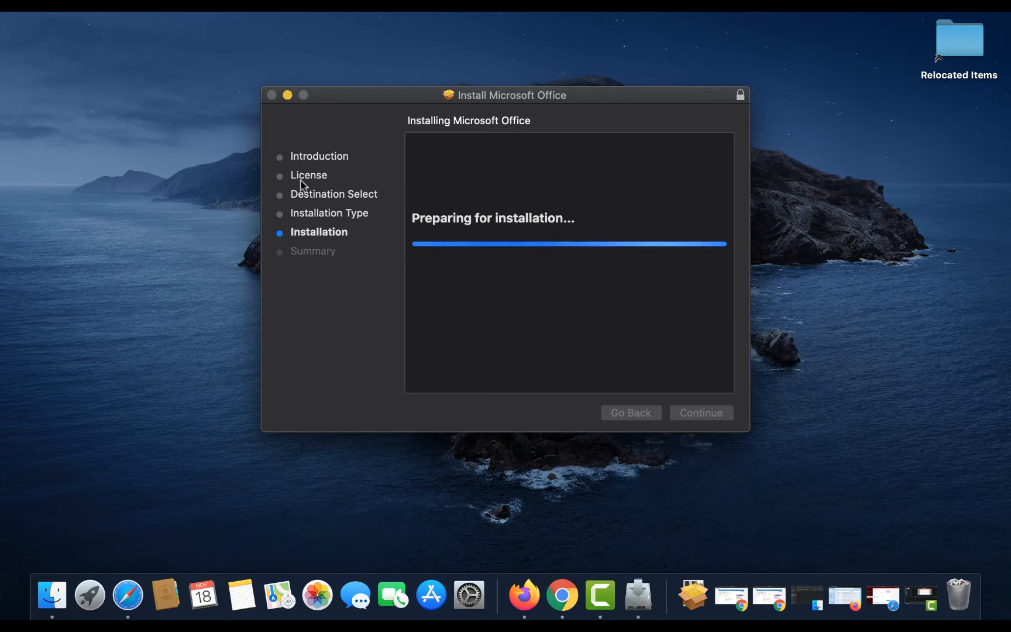
pyautogui.moveTo(703, 413)
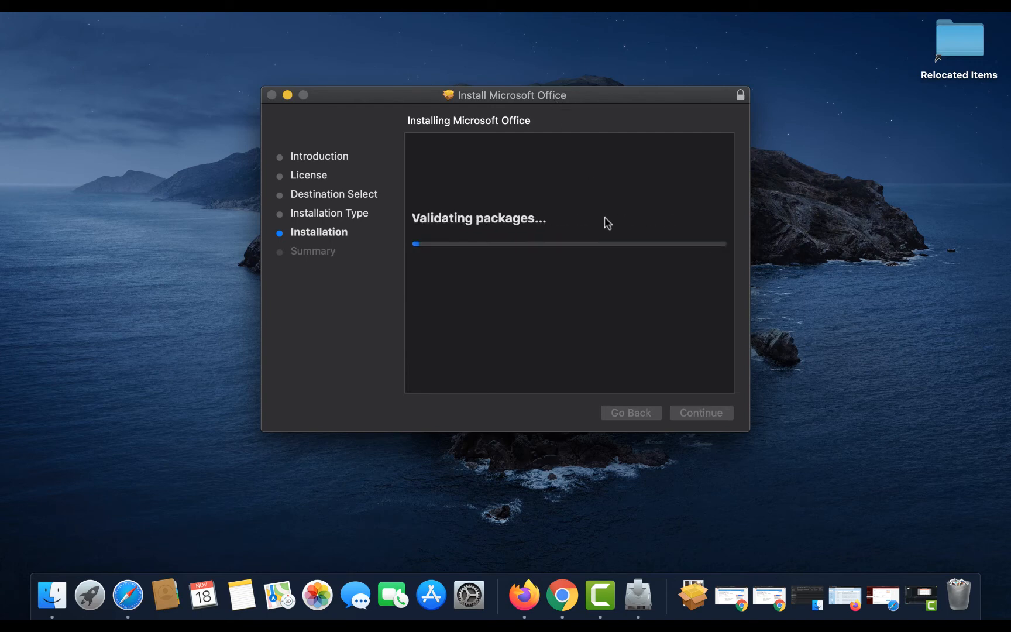
pyautogui.moveTo(633, 308)
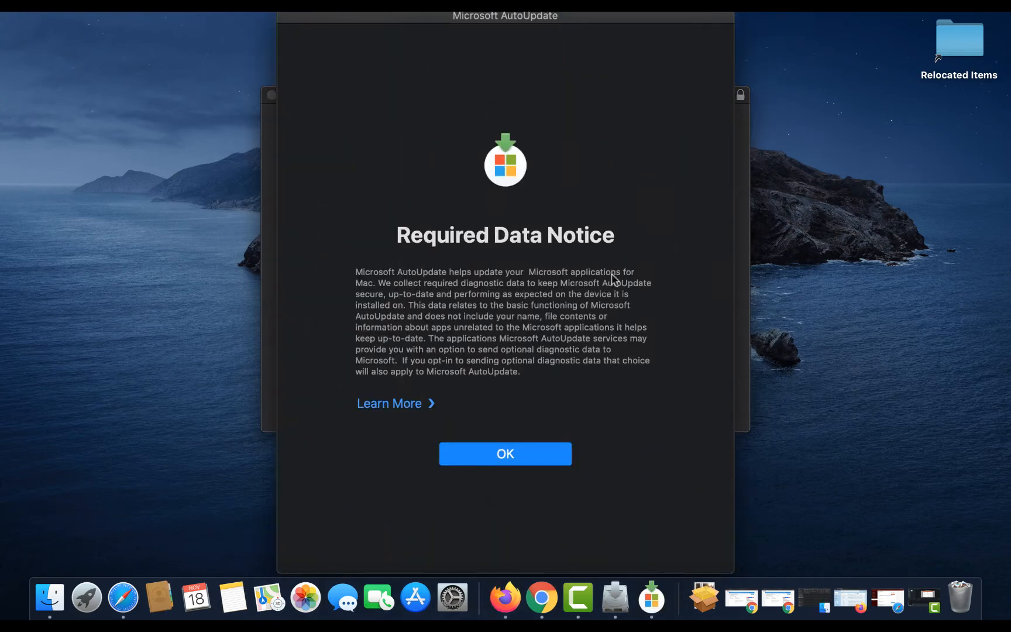
# Dismiss the AutoUpdate data notice and close the successful installer, returning to the desktop
pyautogui.click(505, 453)
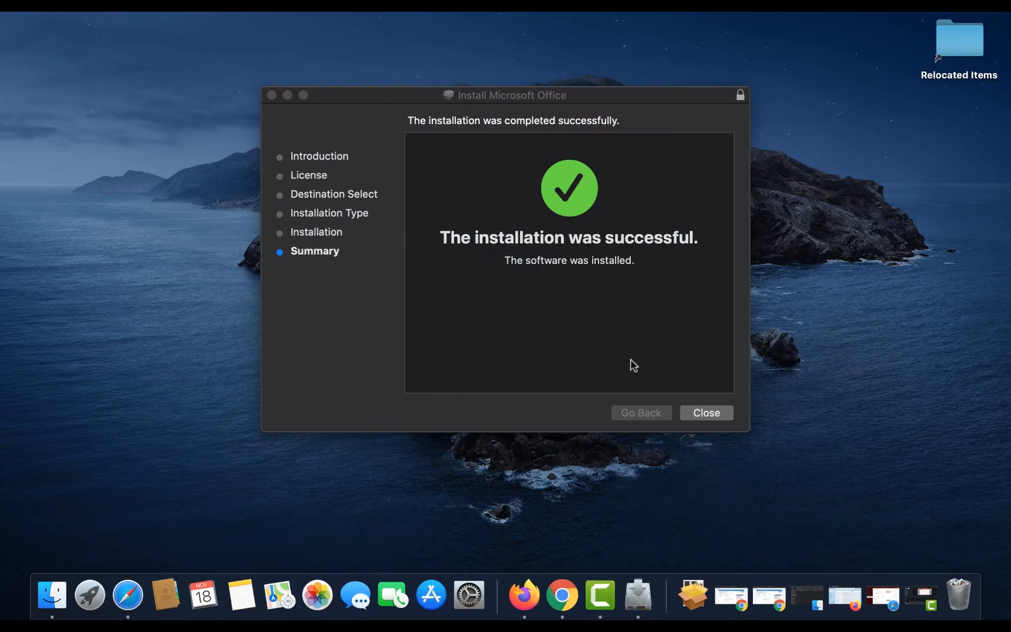
pyautogui.click(706, 413)
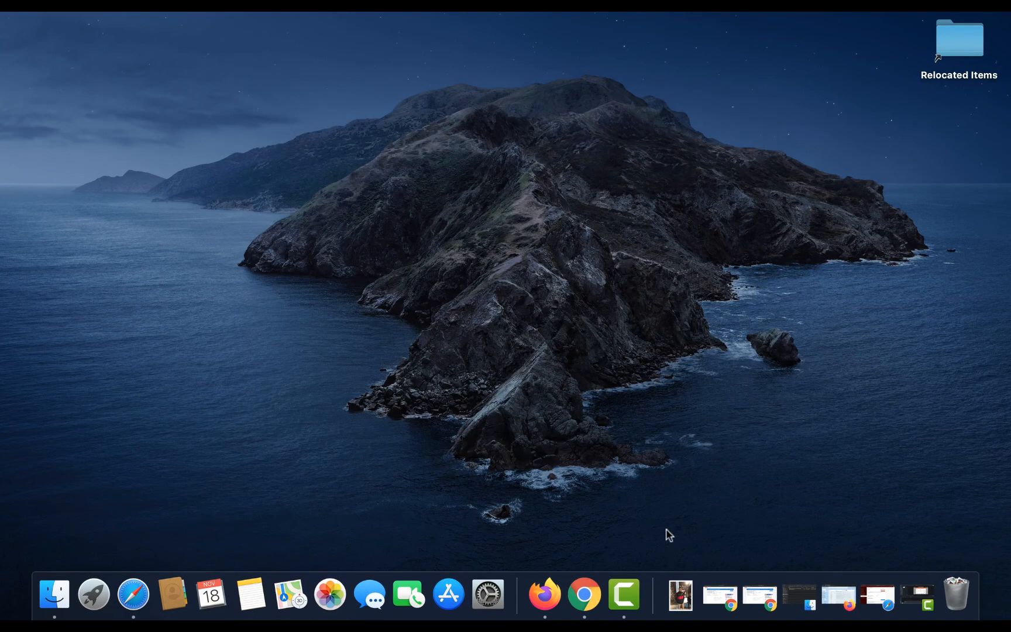
pyautogui.click(93, 594)
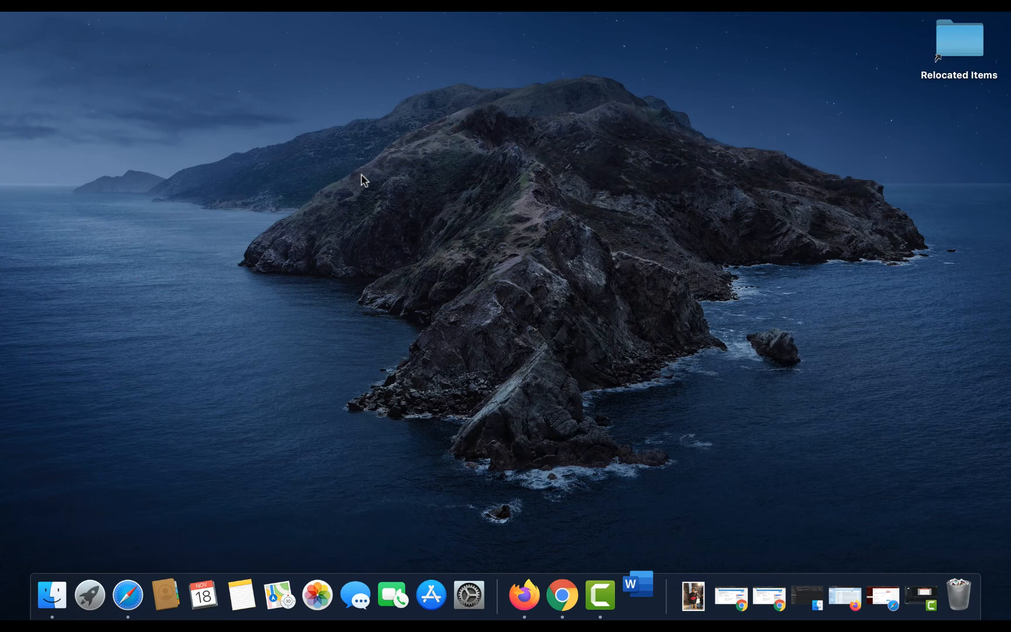
pyautogui.moveTo(496, 469)
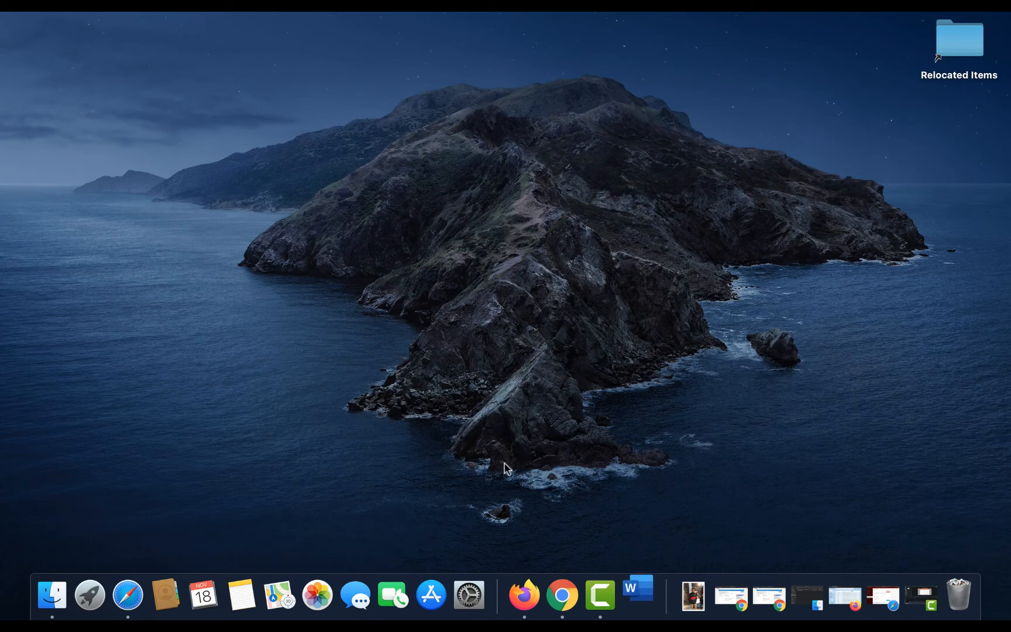
pyautogui.moveTo(594, 507)
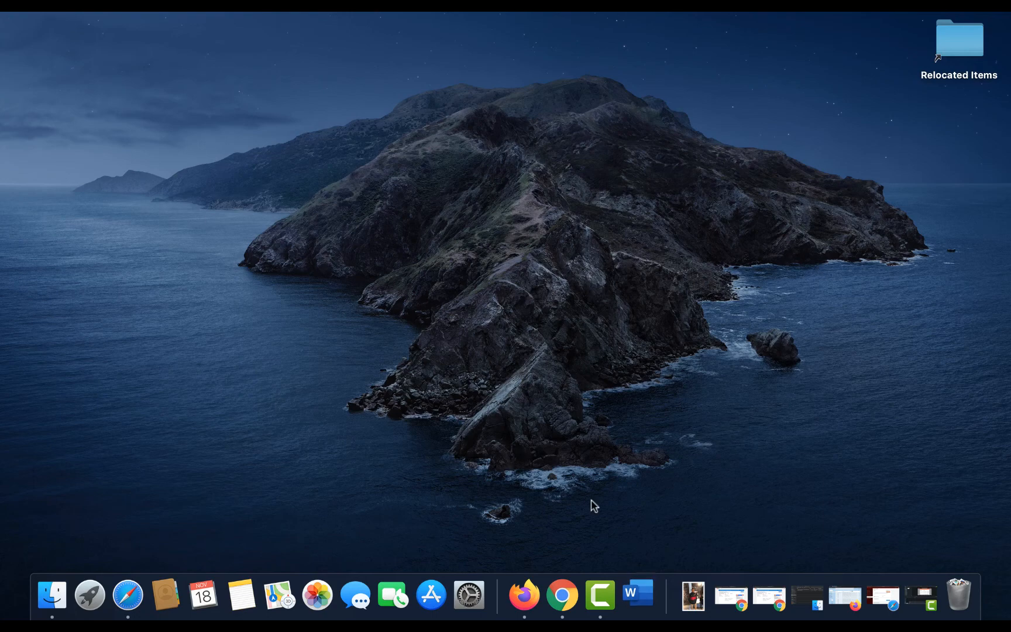
pyautogui.click(636, 595)
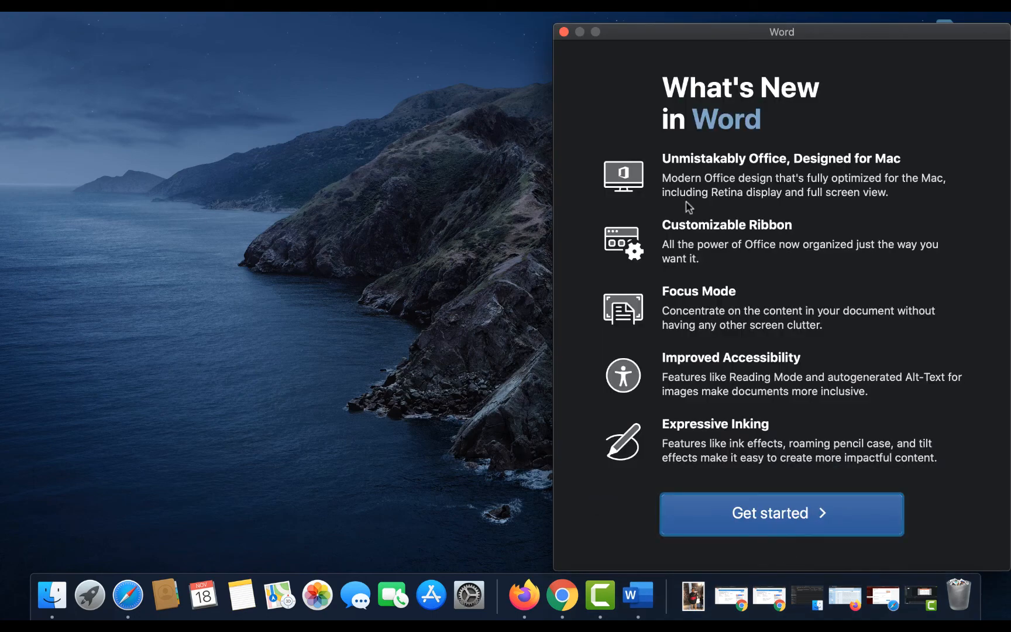
pyautogui.click(780, 514)
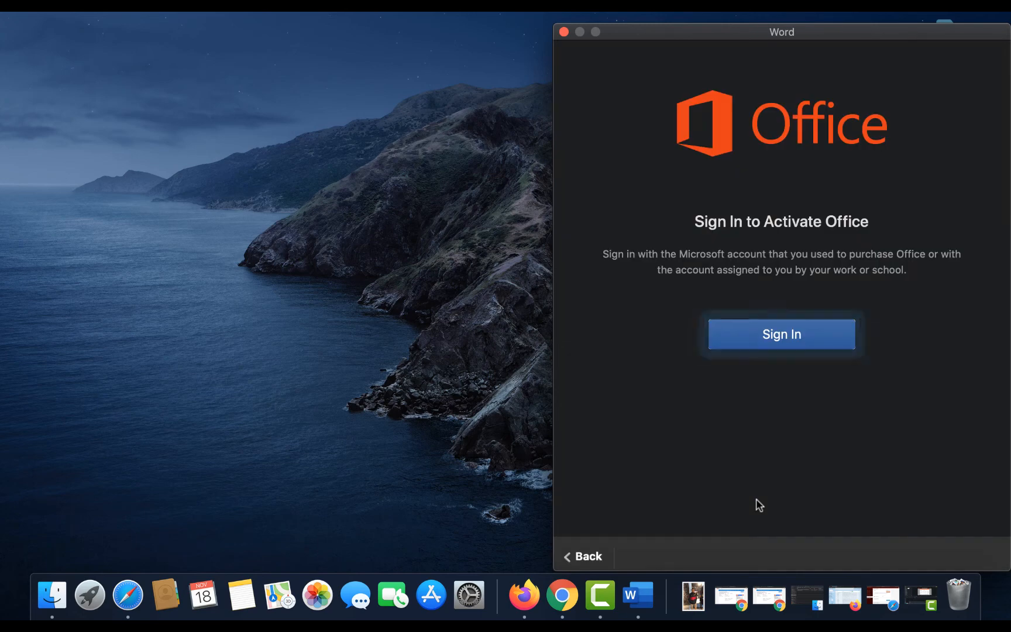
pyautogui.click(781, 334)
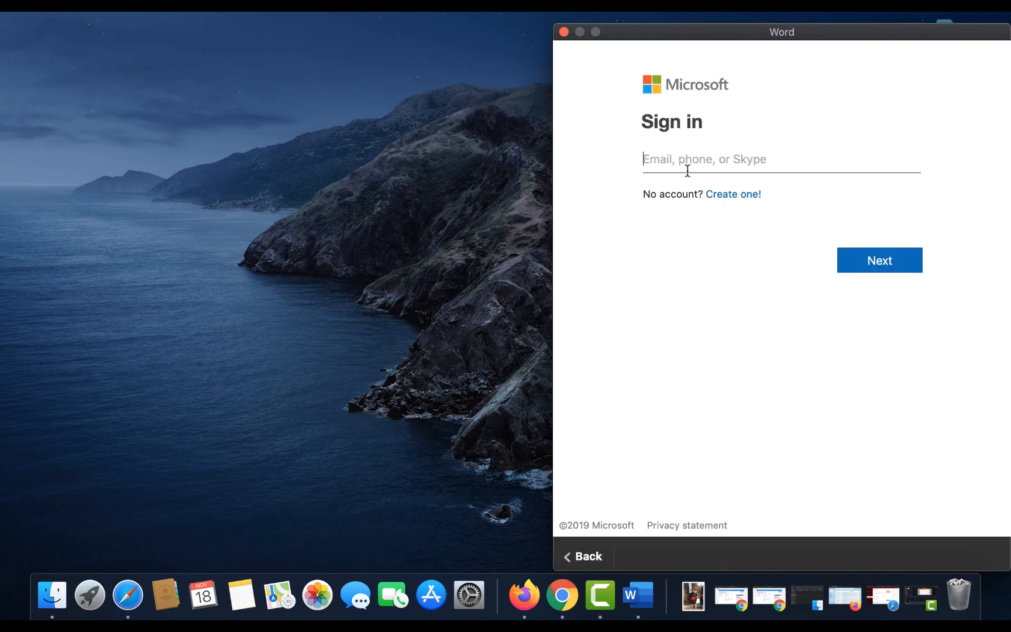
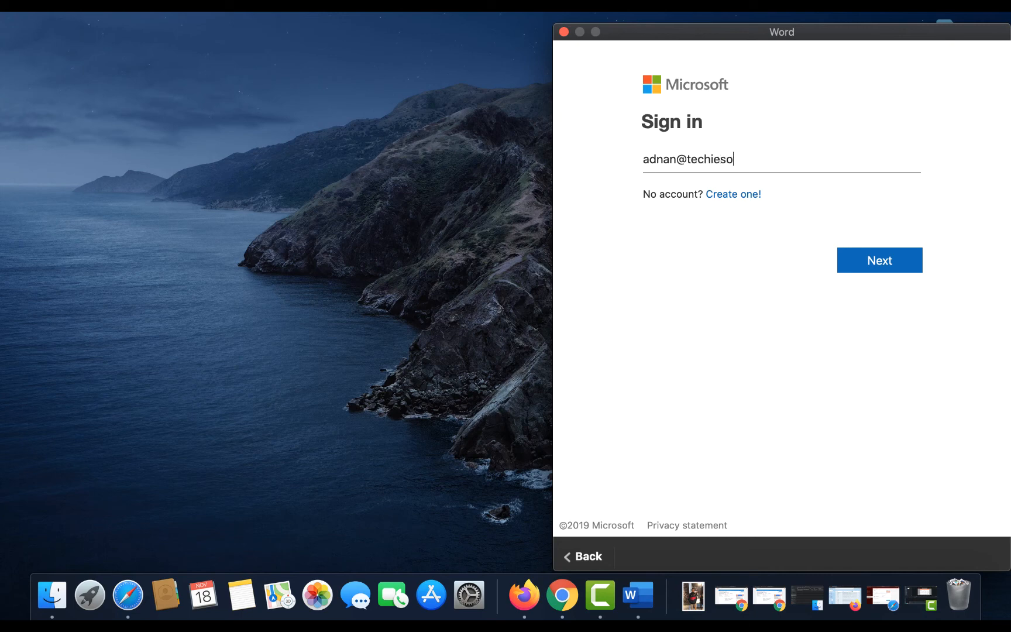
pyautogui.click(878, 260)
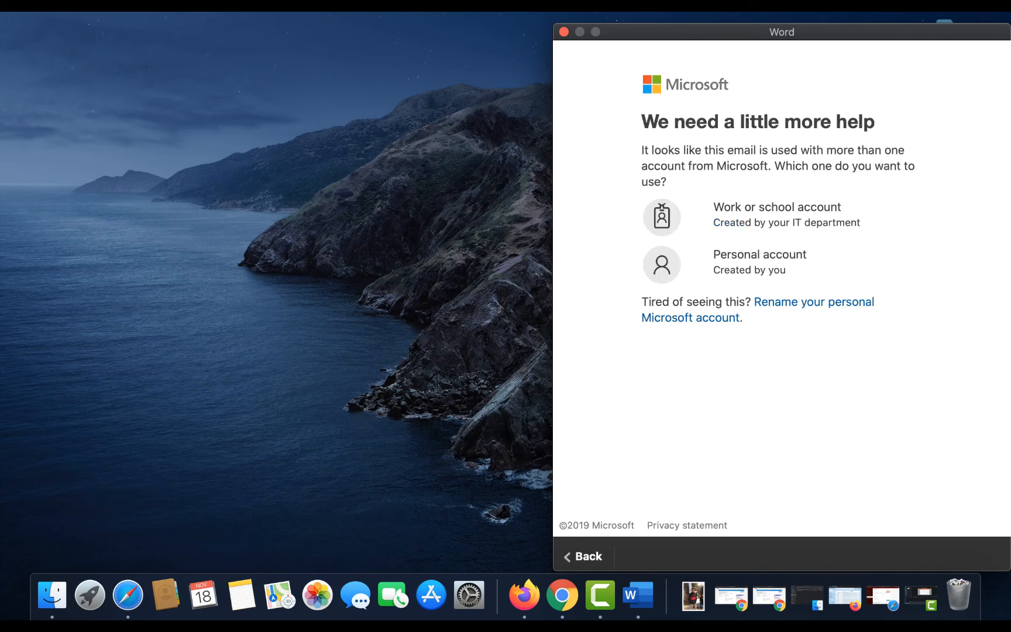
# Sign in as Work or school account with the password, activate Word, and start typing 'Office is ins'
pyautogui.click(776, 214)
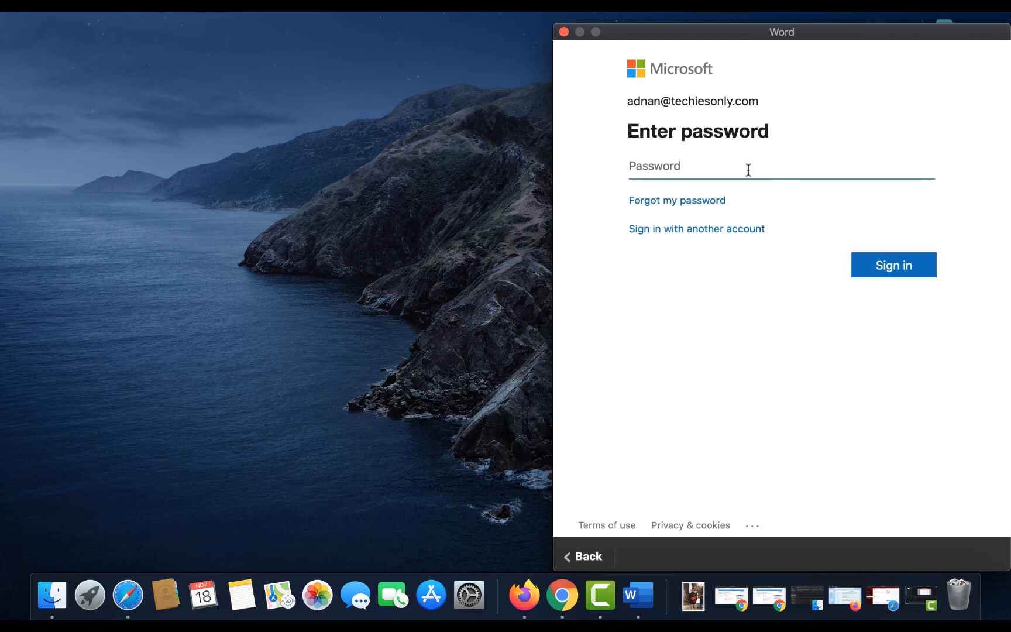
pyautogui.write('•••••')
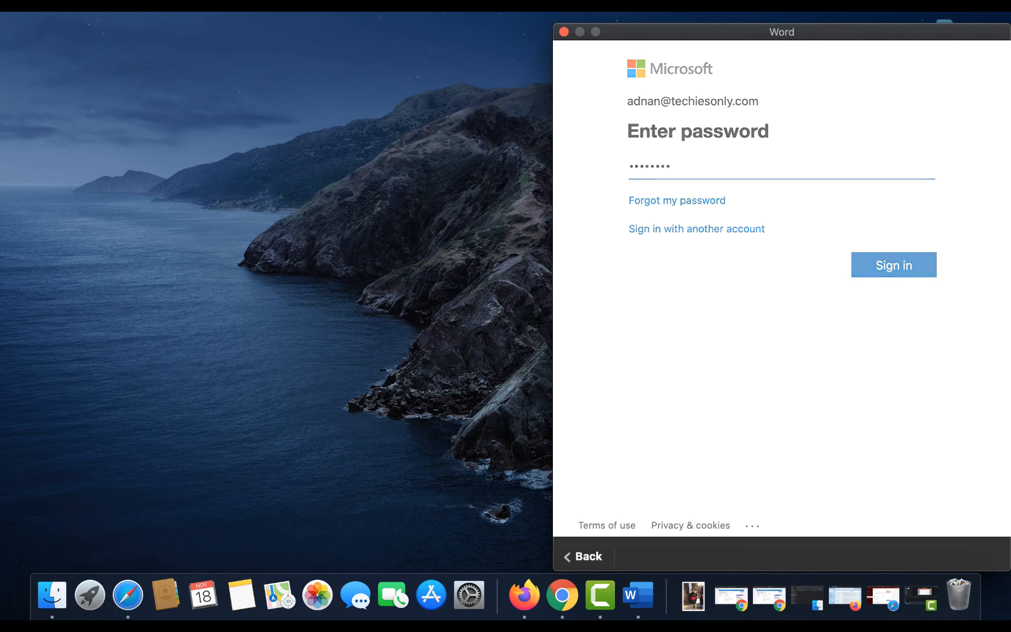
pyautogui.click(893, 265)
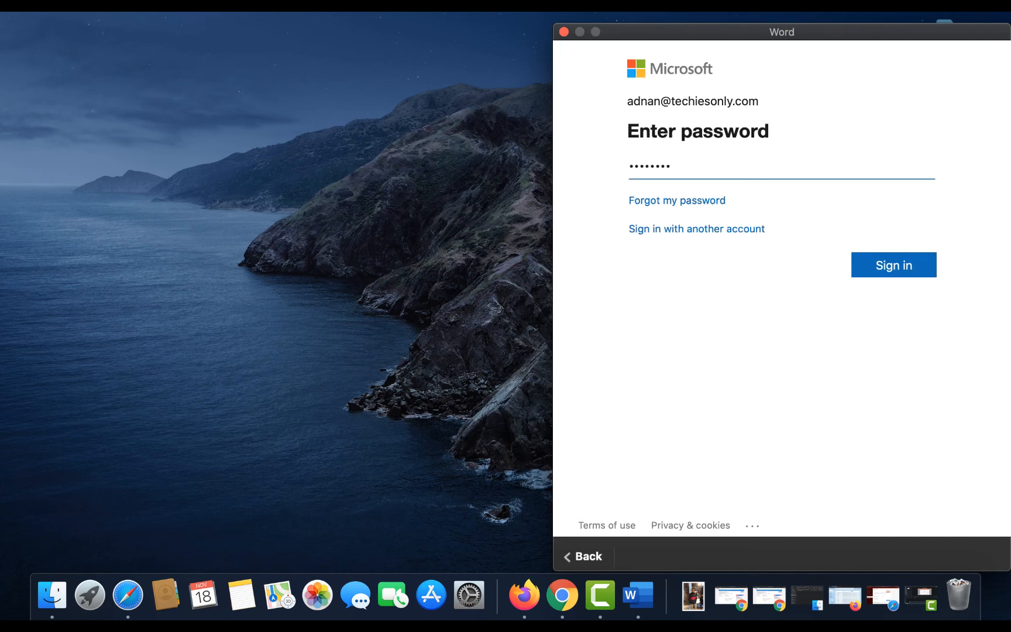
pyautogui.click(894, 265)
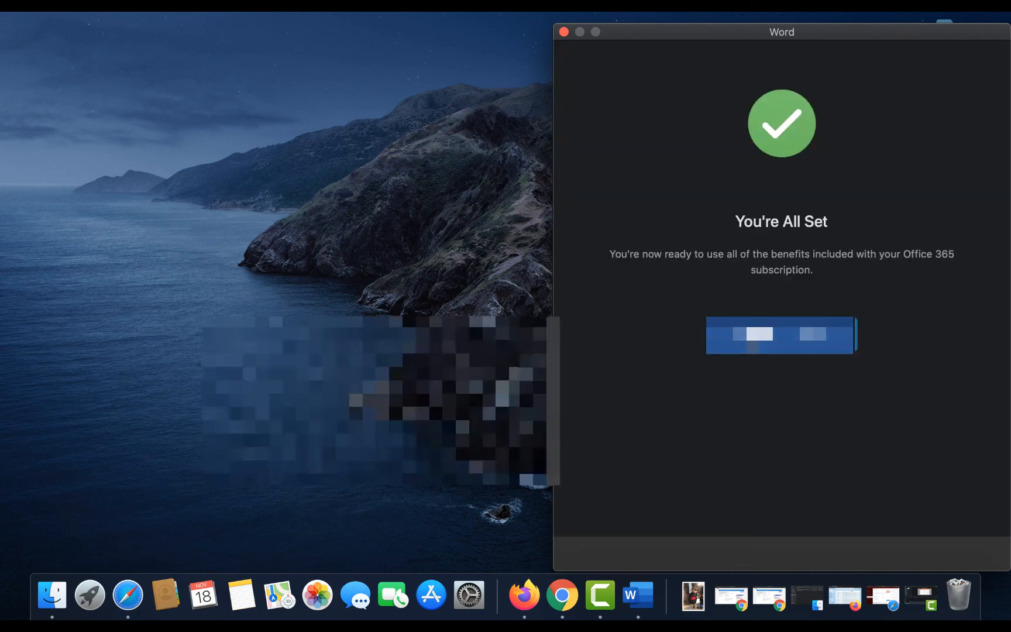
pyautogui.click(781, 335)
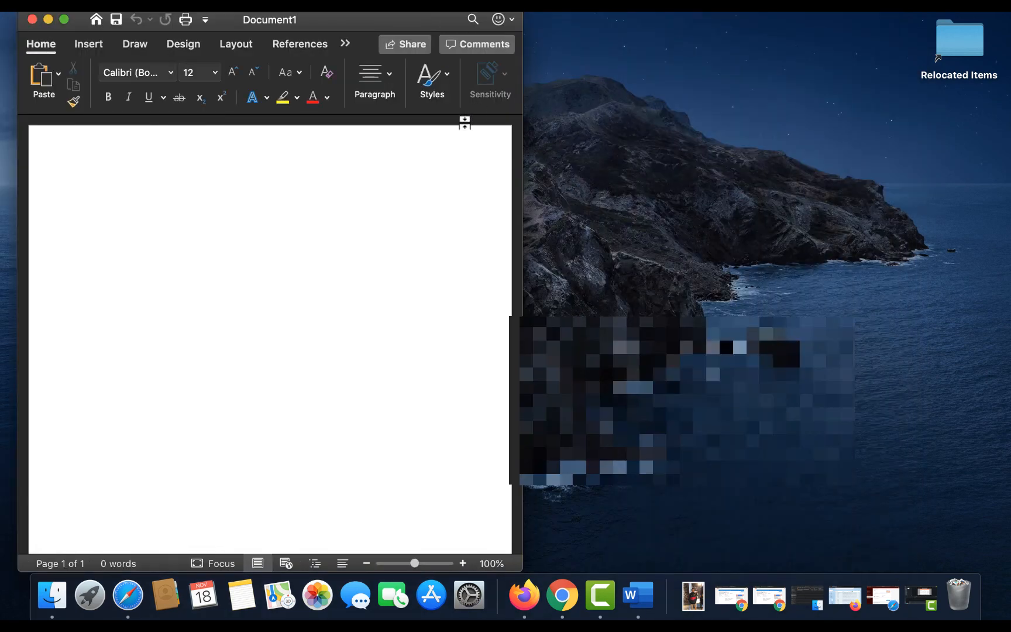
pyautogui.write('Office is ins')
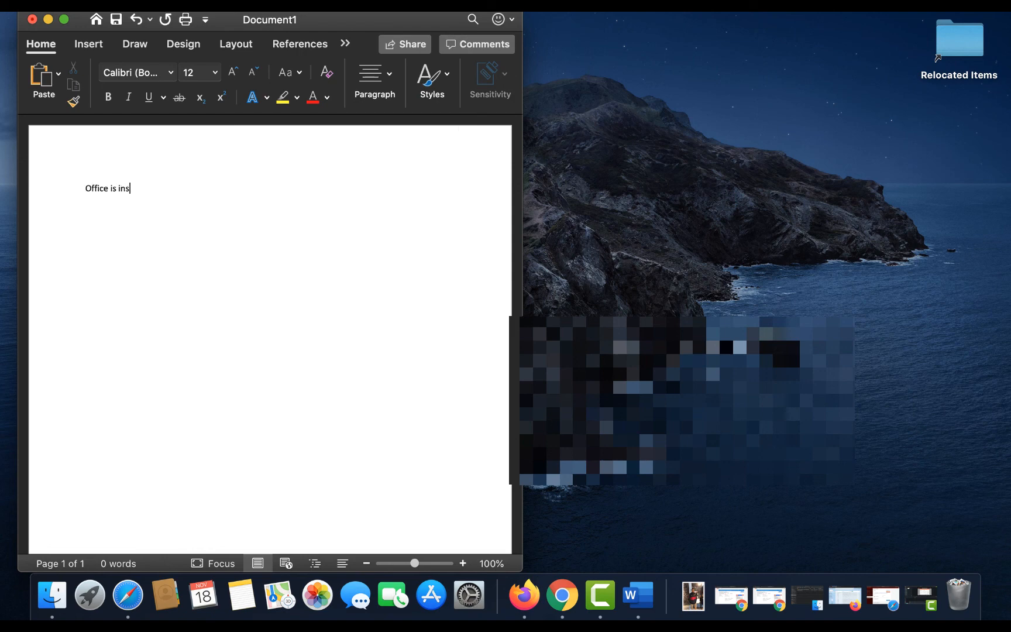